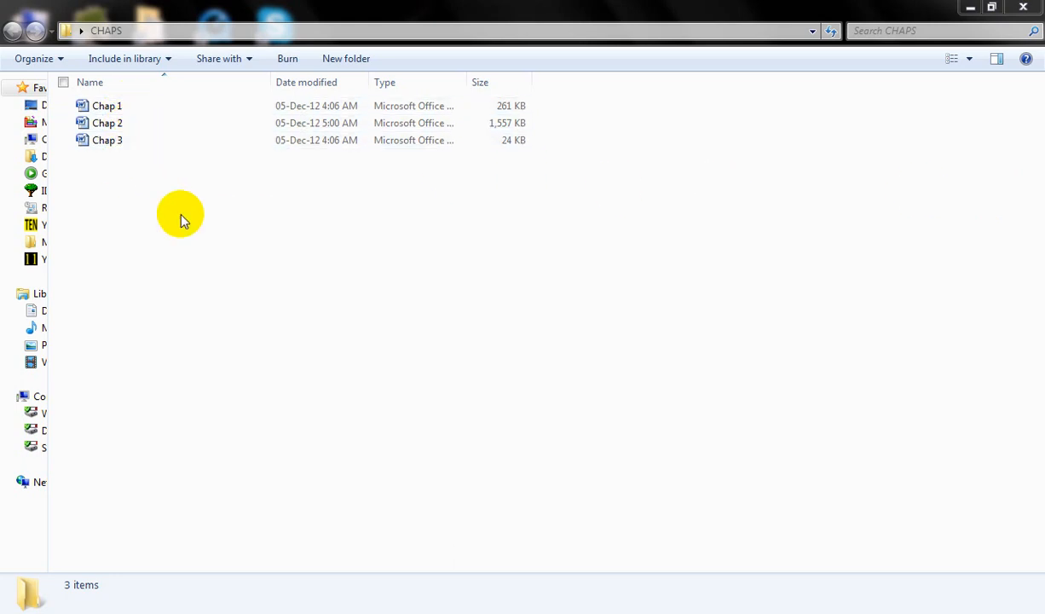
{"action": "mouse_move", "coordinate": [309, 34]}
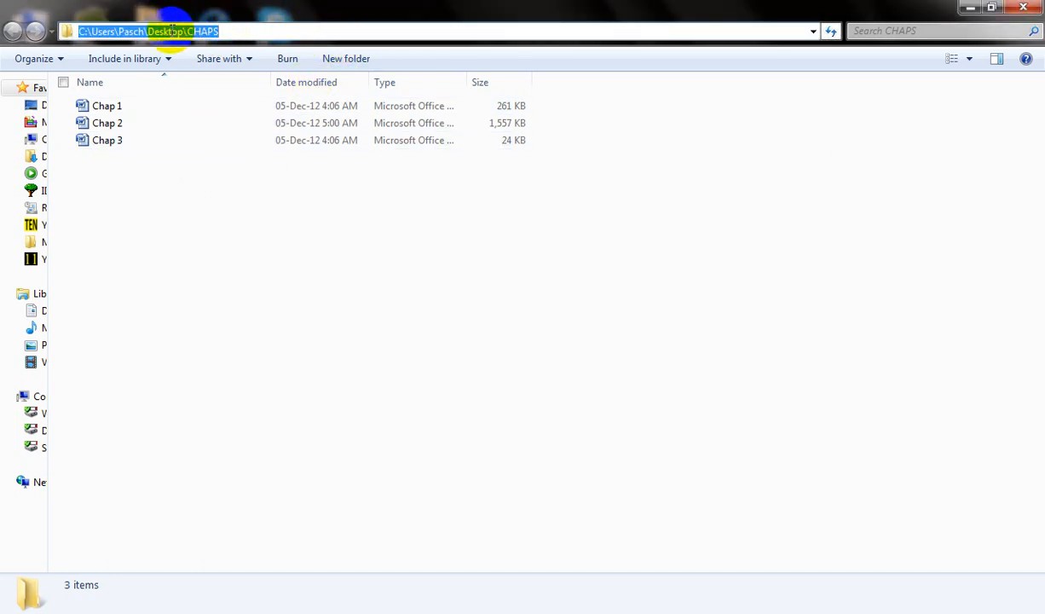
Step: Create a new Word document in the CHAPS folder named 'Table of Contents'
{"action": "left_click", "coordinate": [192, 31]}
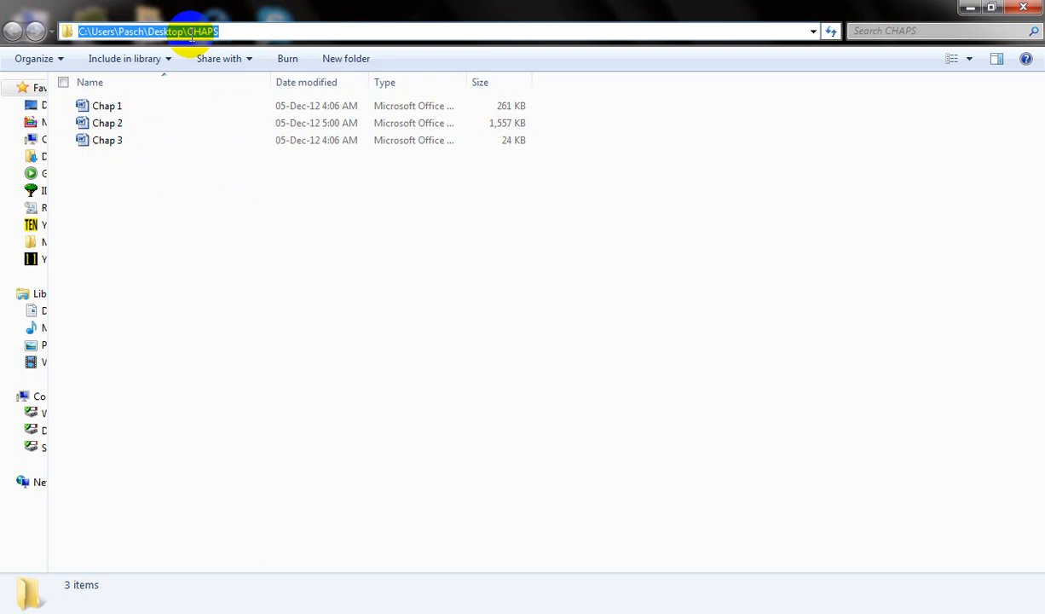
{"action": "left_click", "coordinate": [255, 231]}
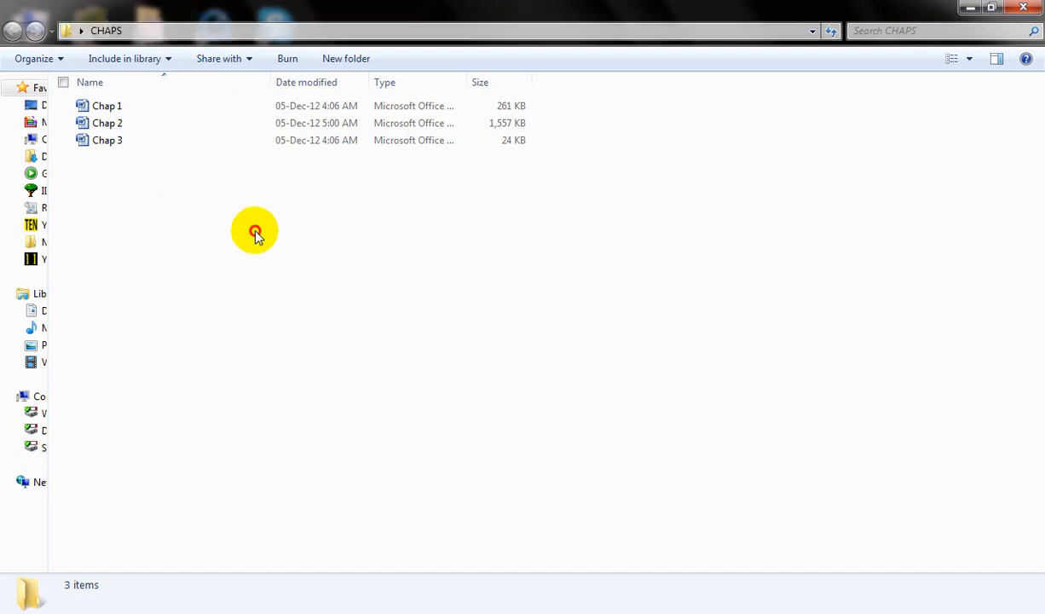
{"action": "mouse_move", "coordinate": [203, 220]}
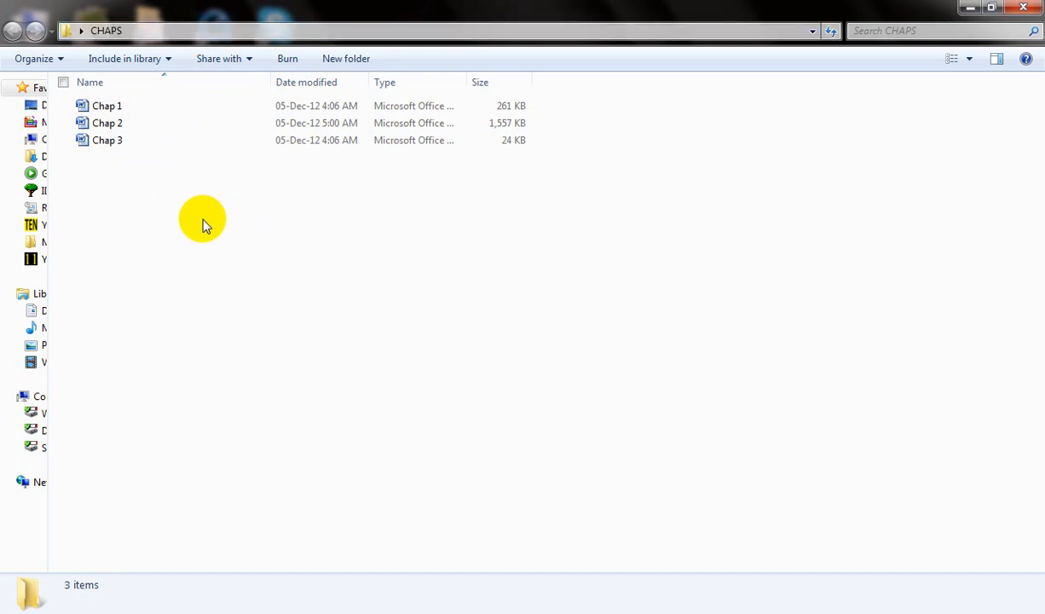
{"action": "right_click", "coordinate": [202, 219]}
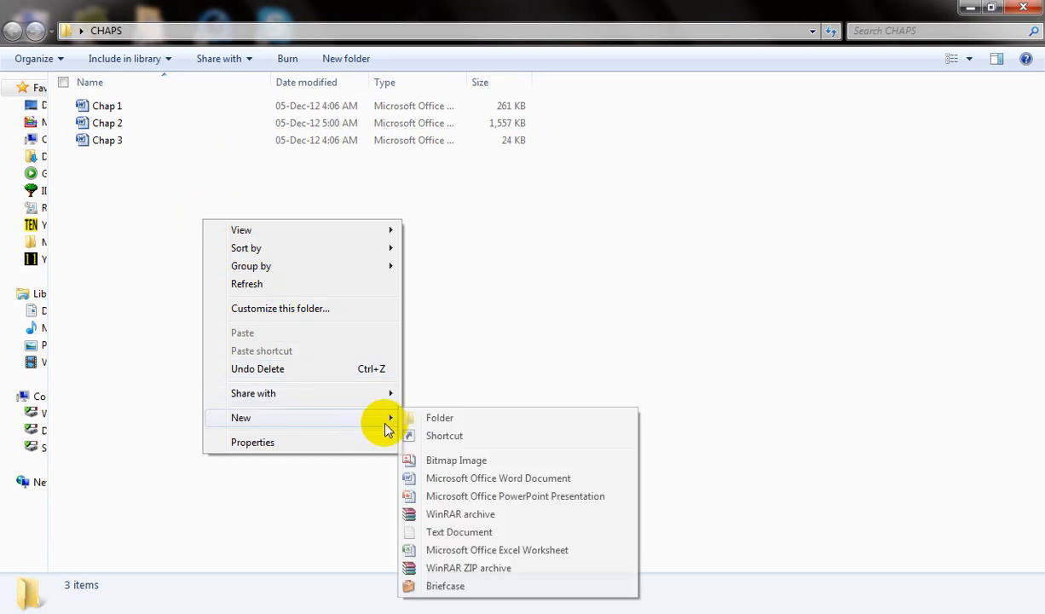
{"action": "left_click", "coordinate": [498, 478]}
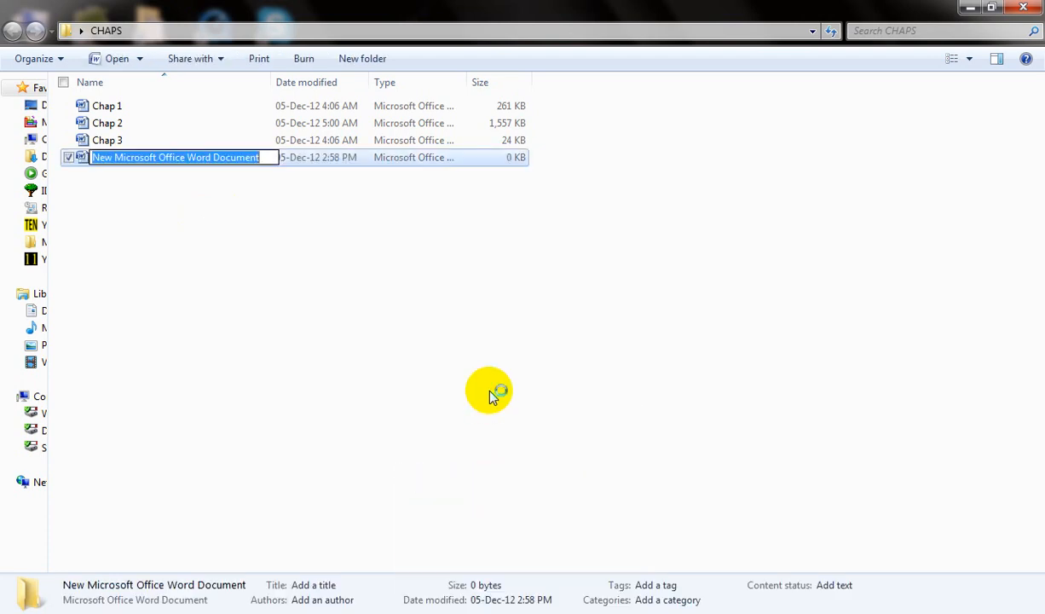
{"action": "type", "text": "Table of Contents"}
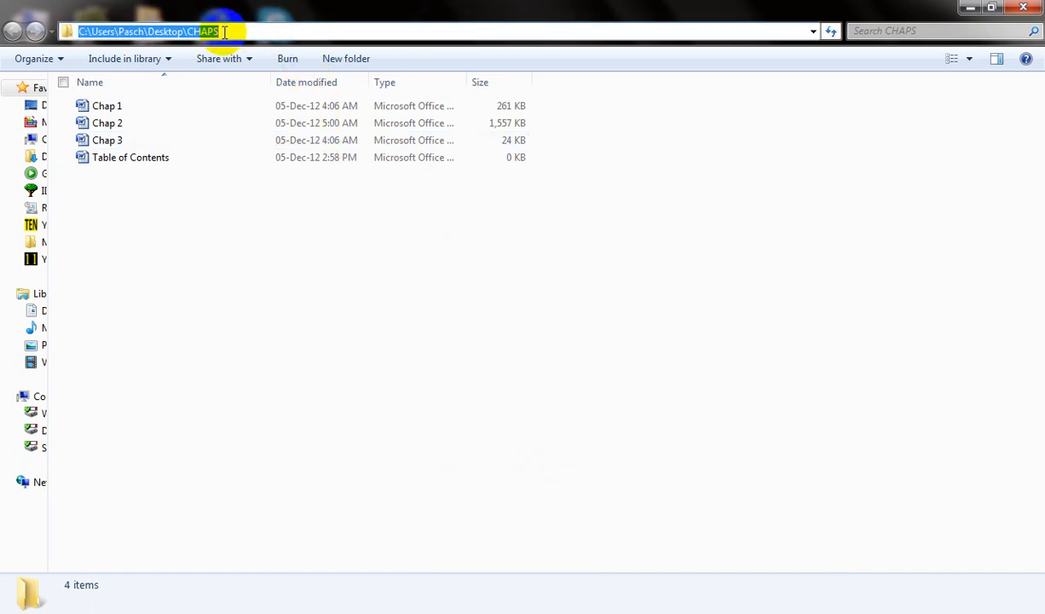
Step: Open the 'Table of Contents' file from the CHAPS folder in Word
{"action": "right_click", "coordinate": [170, 32]}
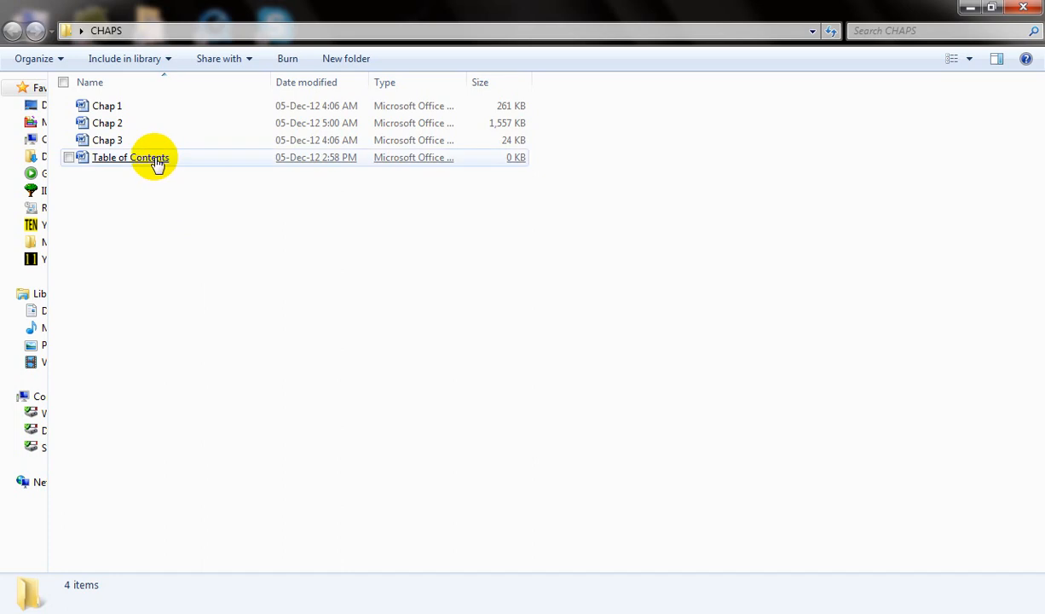
{"action": "left_click", "coordinate": [130, 156]}
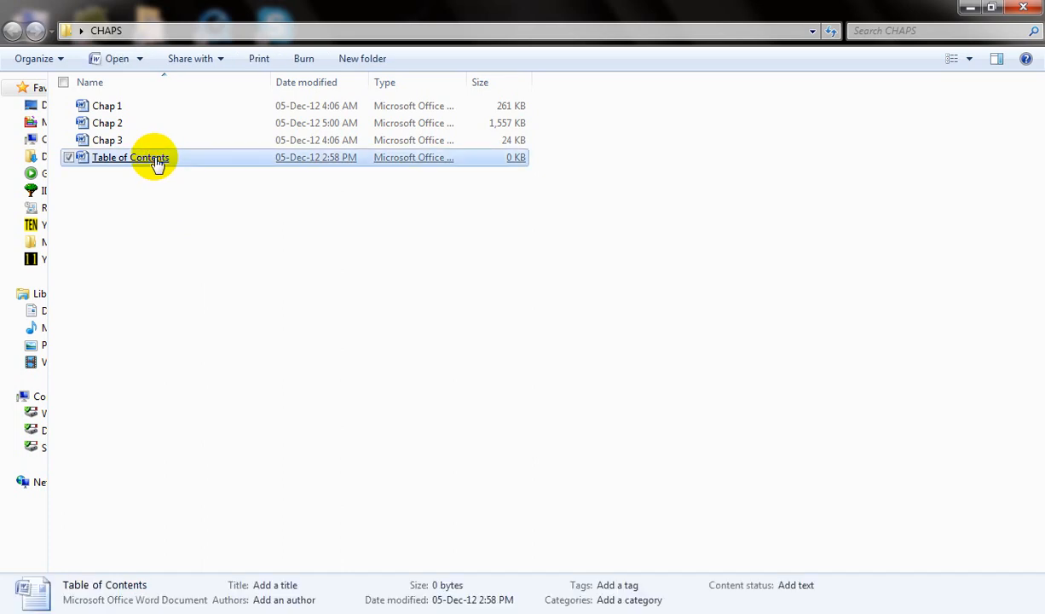
{"action": "double_click", "coordinate": [130, 157]}
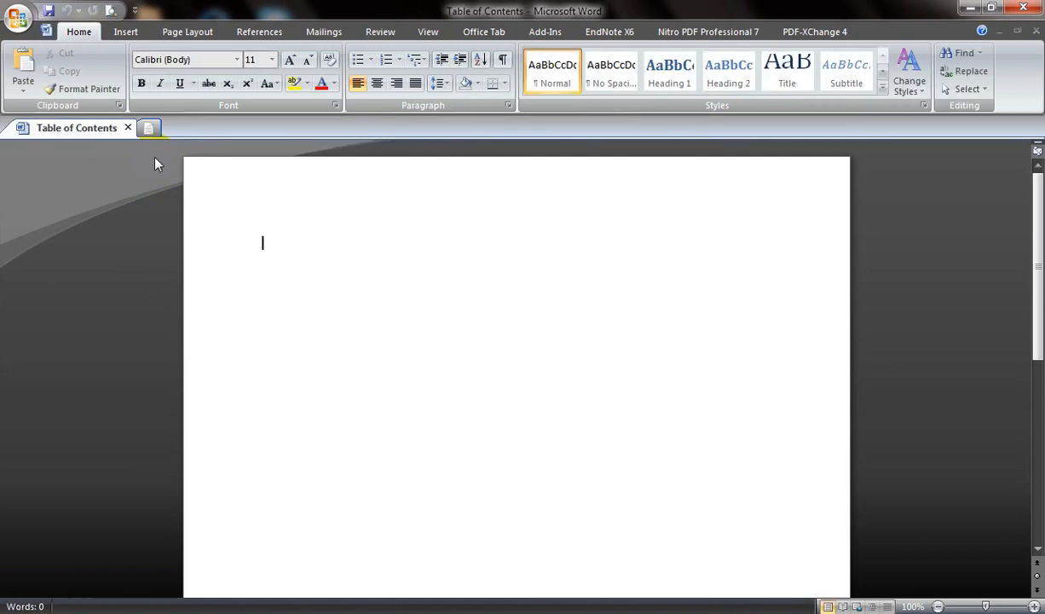
Step: Choose the RD field type from Insert > Quick Parts > Field
{"action": "left_click", "coordinate": [125, 32]}
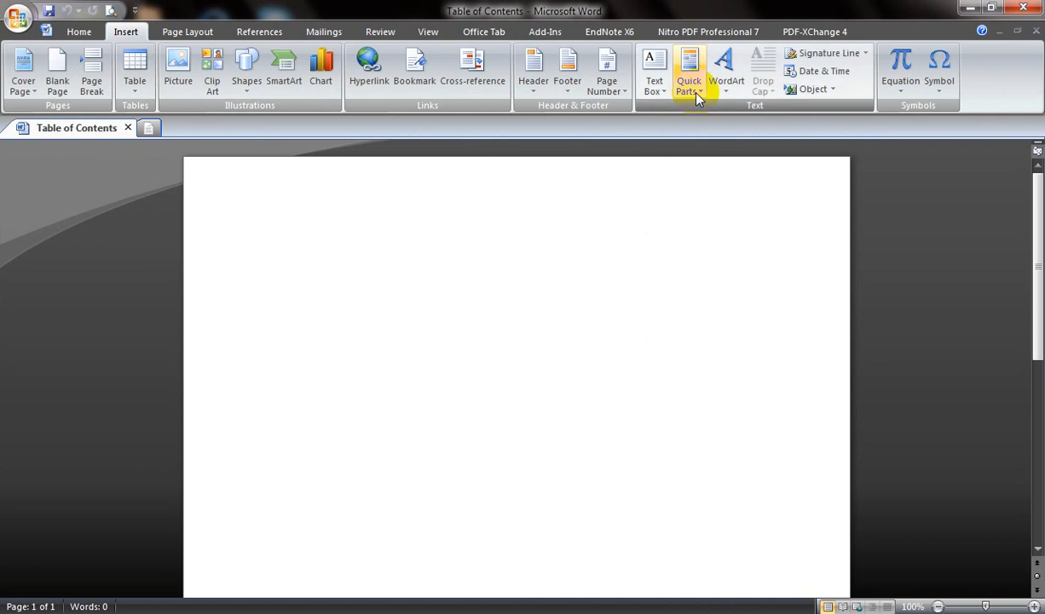
{"action": "left_click", "coordinate": [688, 72]}
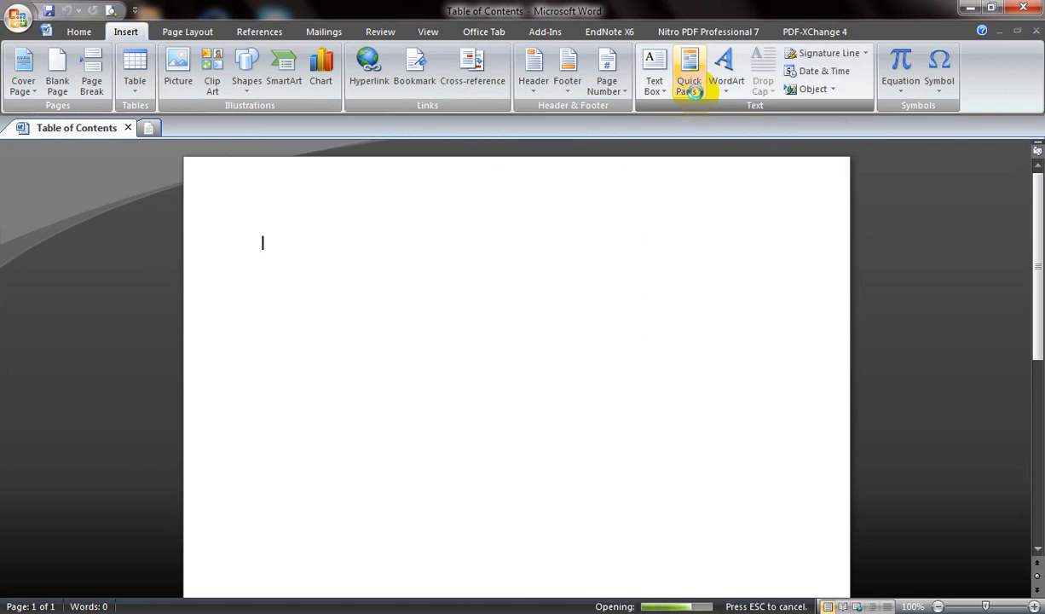
{"action": "left_click", "coordinate": [689, 68]}
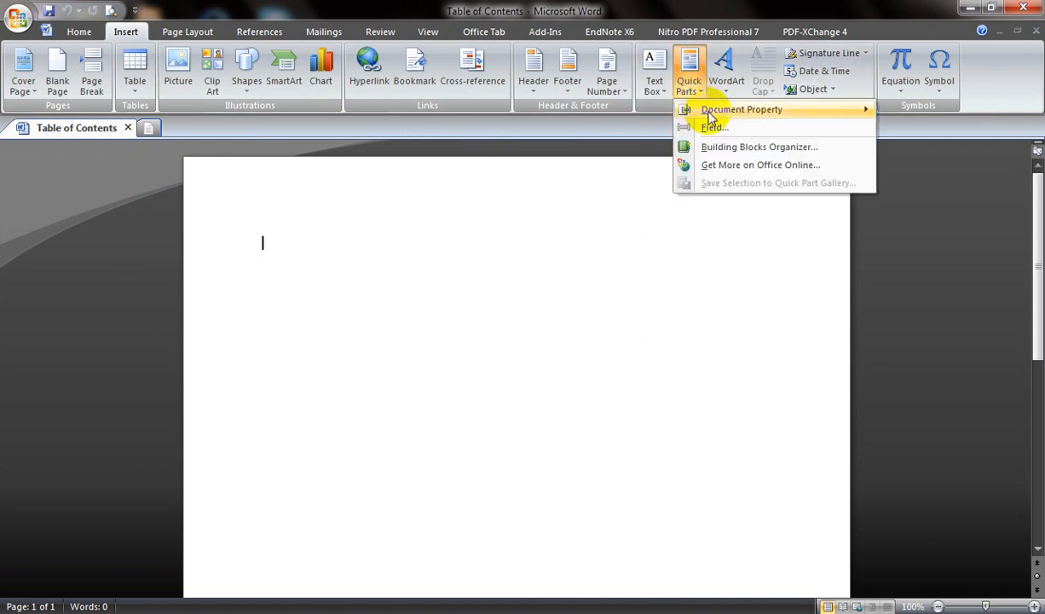
{"action": "left_click", "coordinate": [714, 127]}
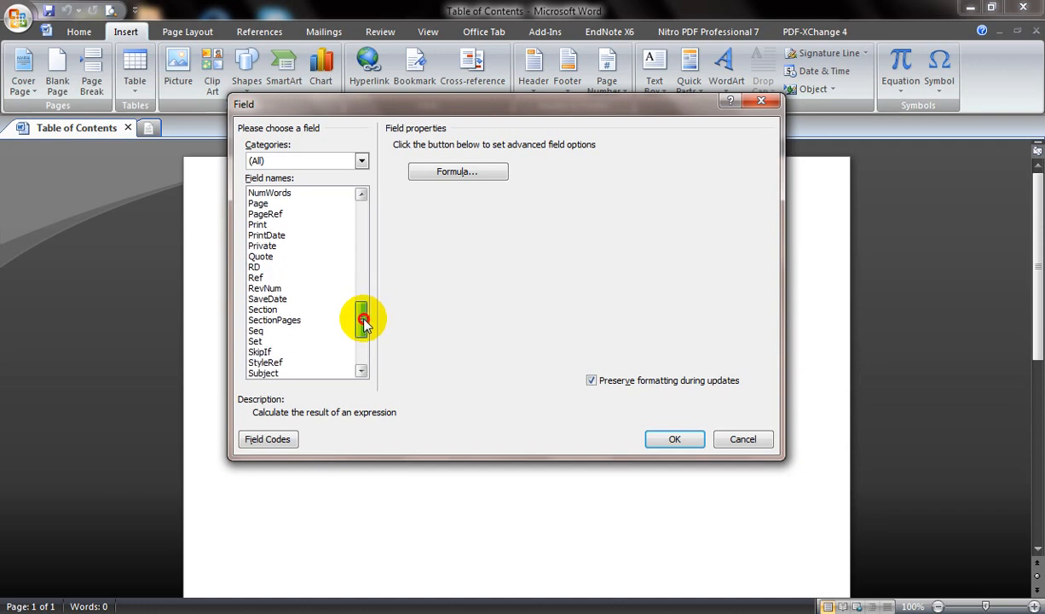
{"action": "left_click", "coordinate": [254, 256]}
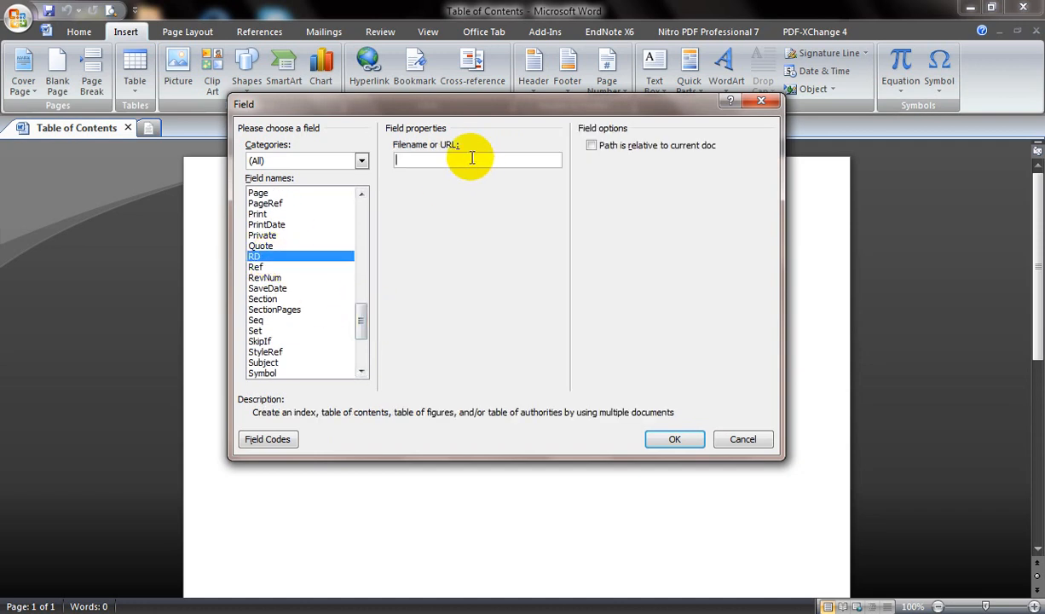
Step: Point the RD field to C:\Users\Pasch\Desktop\CHAPS\Chap 1.docx and insert it
{"action": "type", "text": "C:\\Users\\Pasch\\Desktop\\CHAPS\\"}
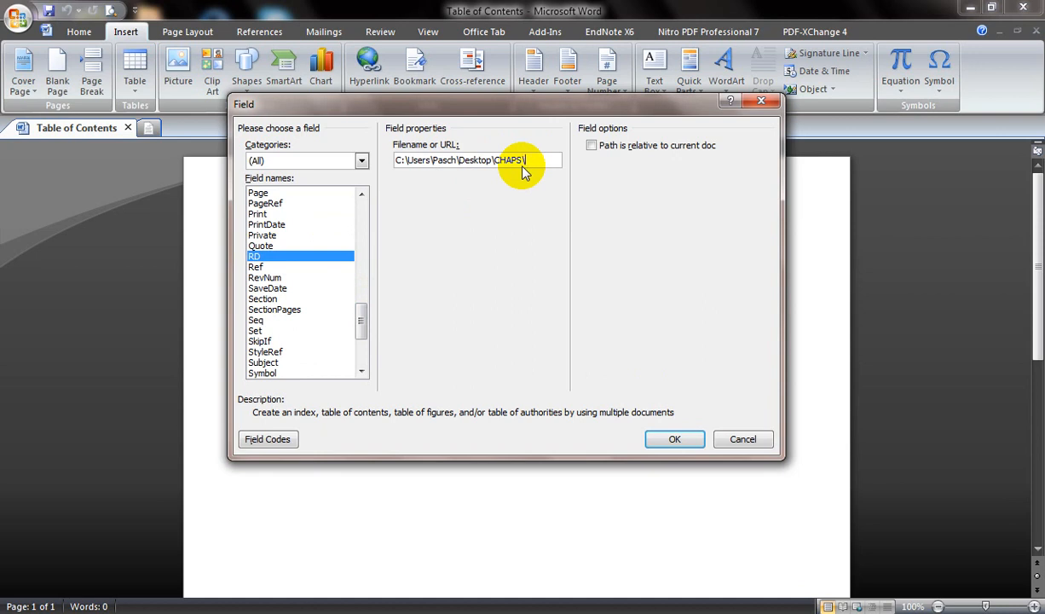
{"action": "type", "text": "Chap 1.doc"}
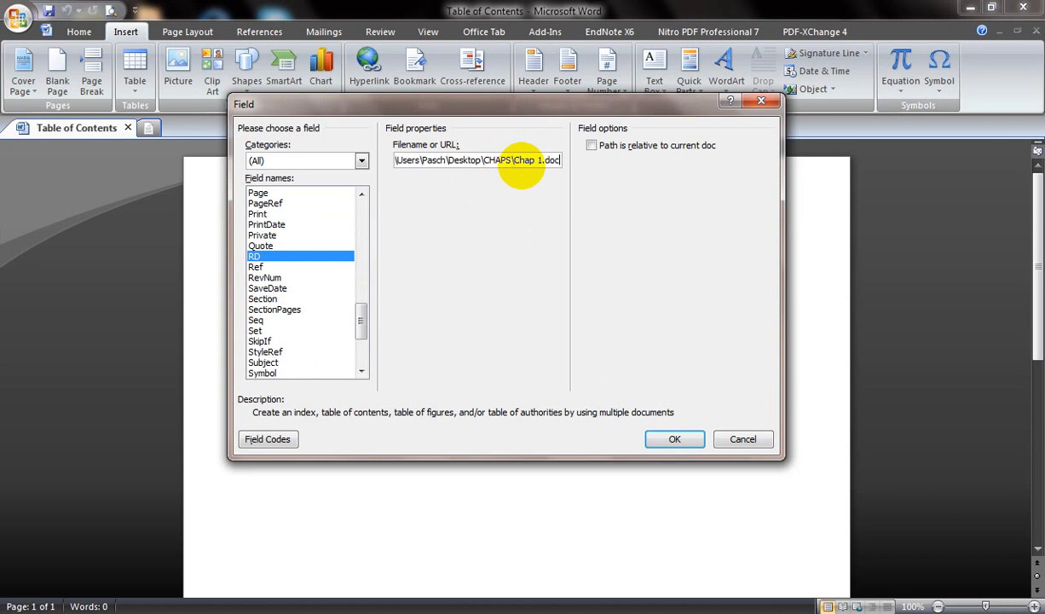
{"action": "type", "text": "x"}
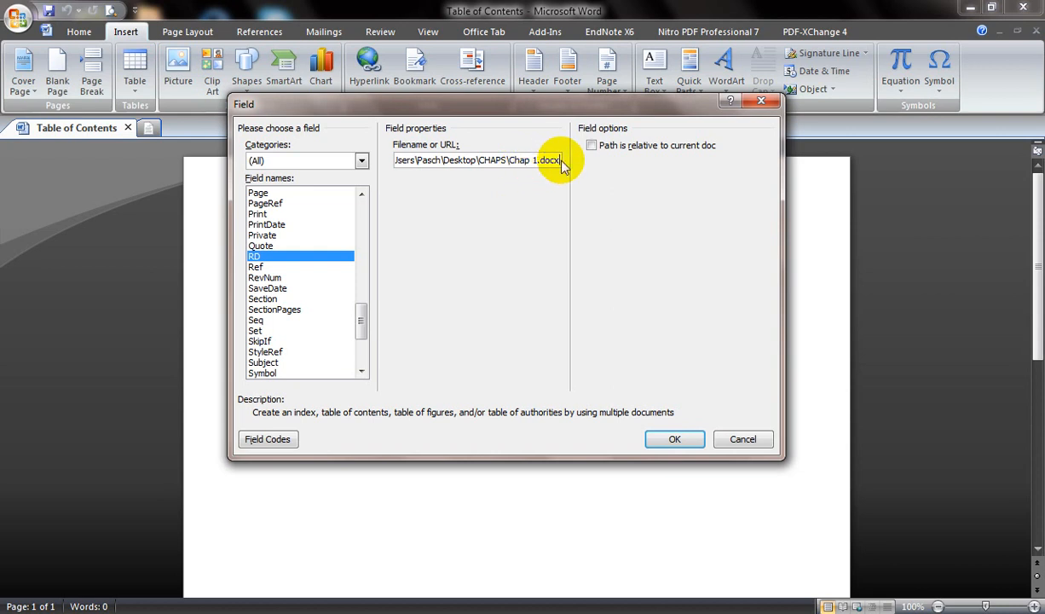
{"action": "triple_click", "coordinate": [478, 160]}
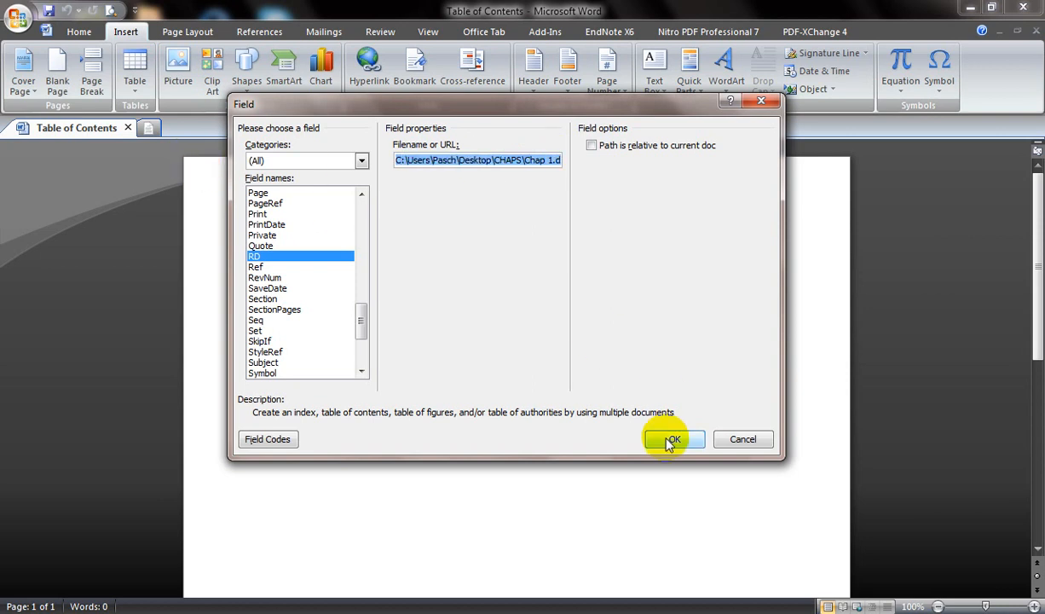
{"action": "left_click", "coordinate": [673, 439]}
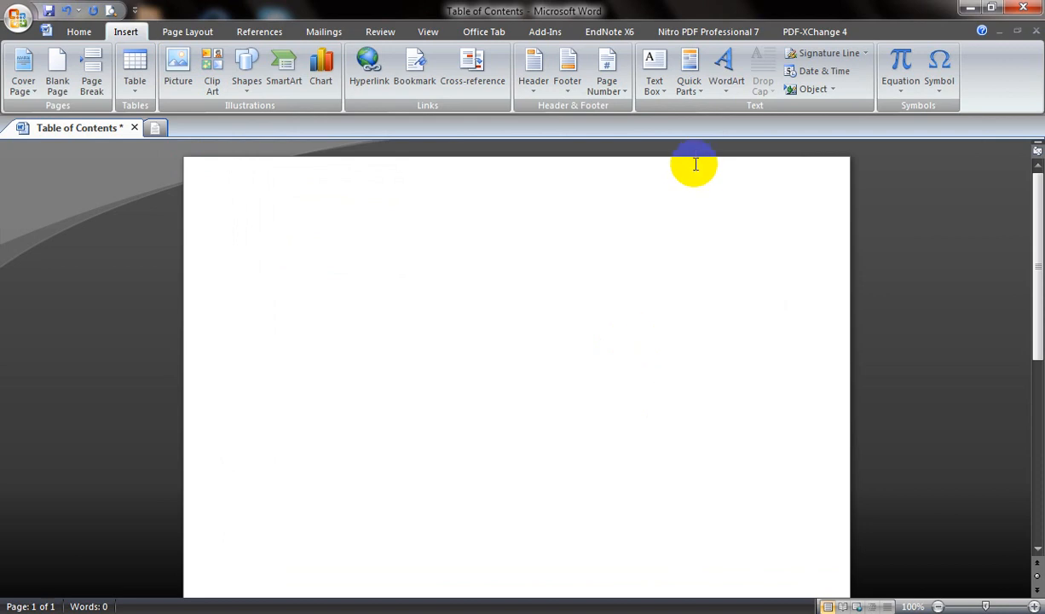
Step: Reopen the Field dialog and select RD for the Chap 2.docx reference
{"action": "left_click", "coordinate": [689, 68]}
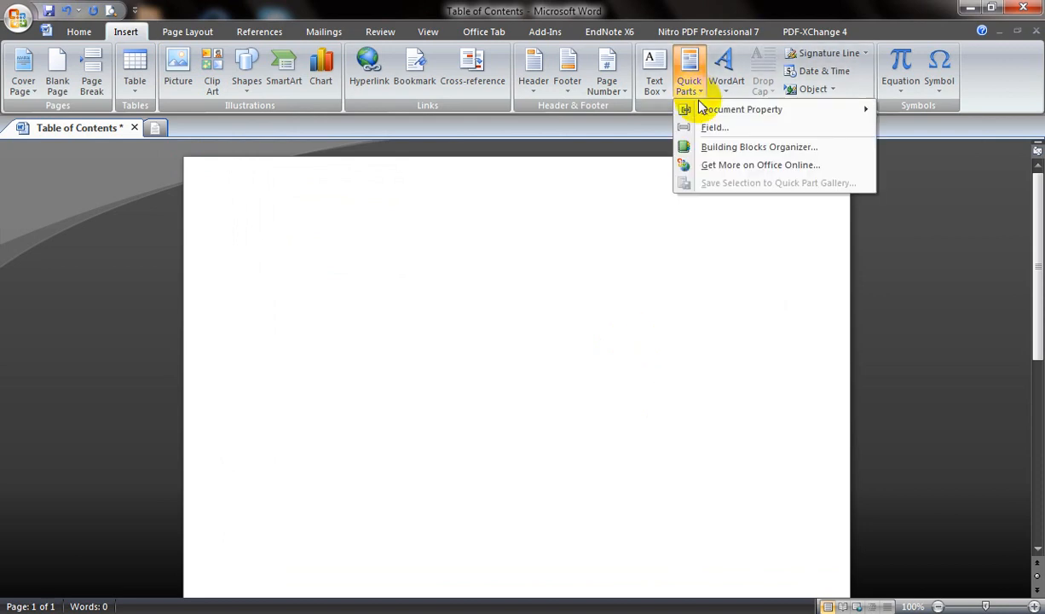
{"action": "left_click", "coordinate": [714, 127]}
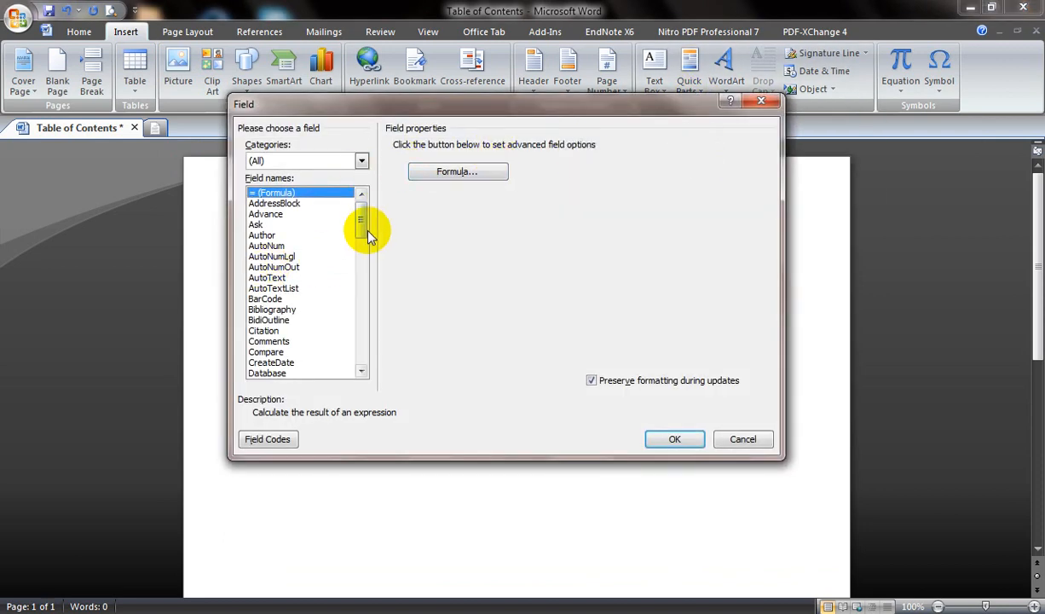
{"action": "left_click_drag", "start_coordinate": [361, 230], "coordinate": [361, 311]}
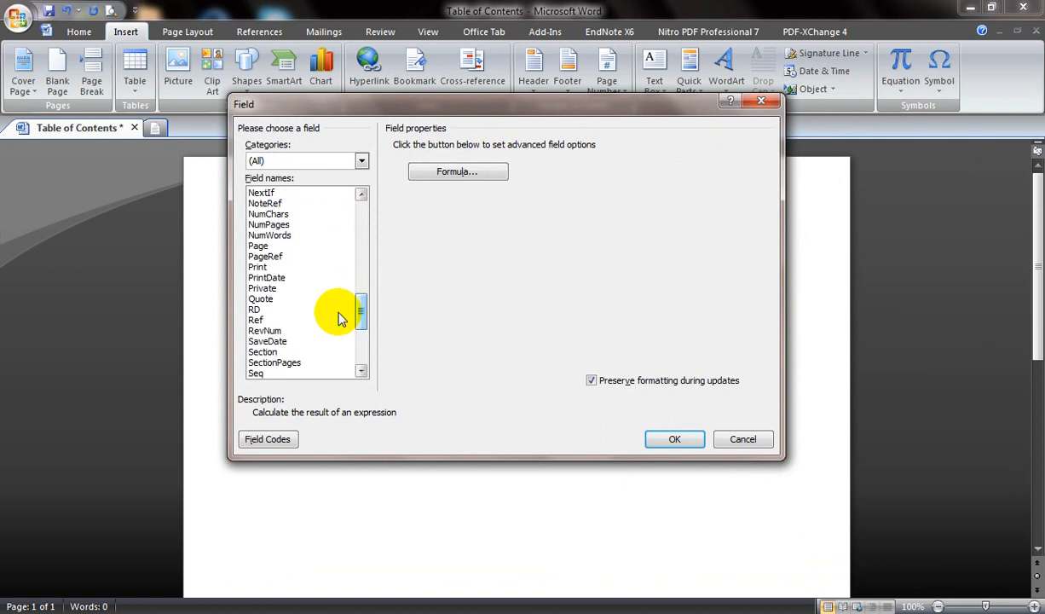
{"action": "left_click", "coordinate": [254, 310]}
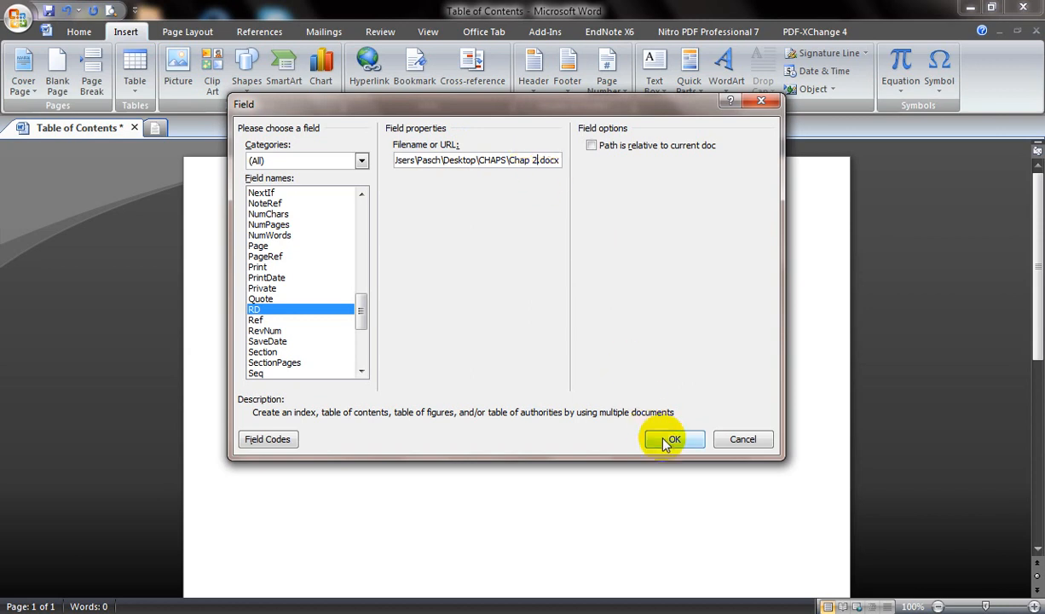
Step: Insert the Chap 2 RD field, then add an RD field for Chap 3.docx
{"action": "left_click", "coordinate": [673, 438]}
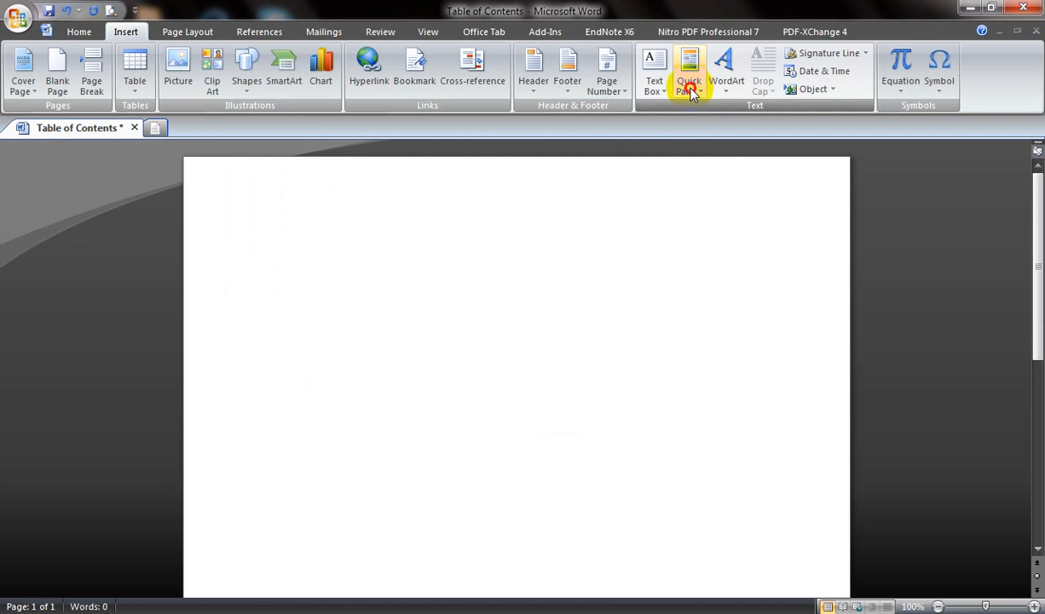
{"action": "left_click", "coordinate": [689, 72]}
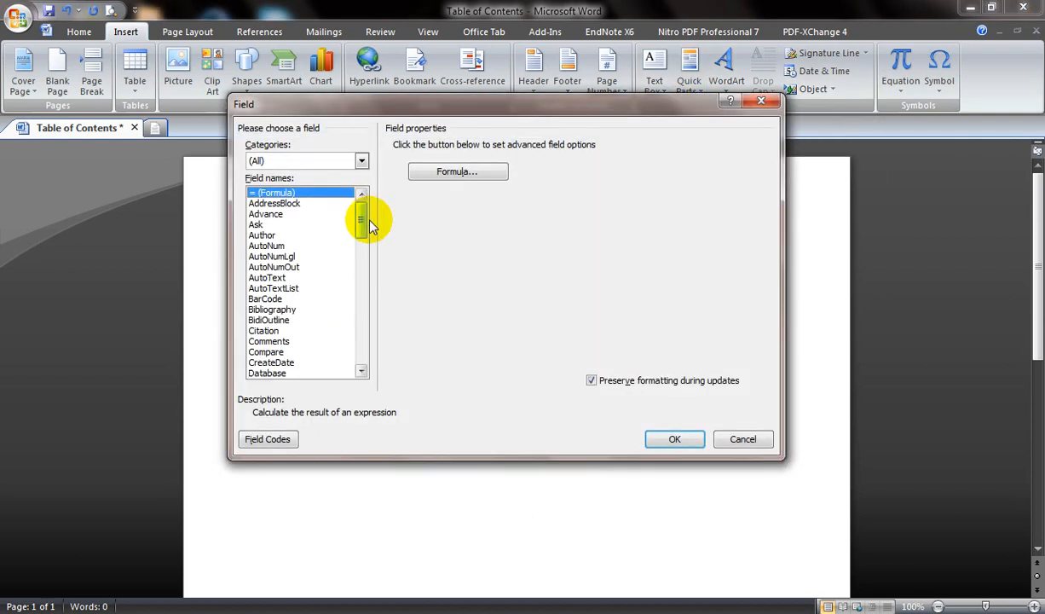
{"action": "left_click_drag", "start_coordinate": [361, 220], "coordinate": [362, 320]}
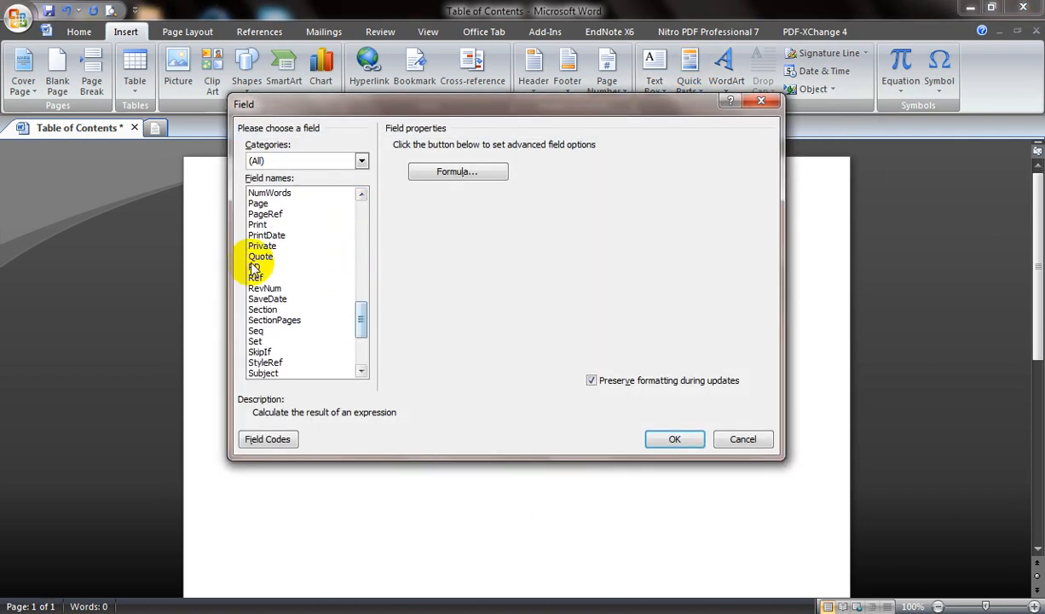
{"action": "left_click", "coordinate": [253, 266]}
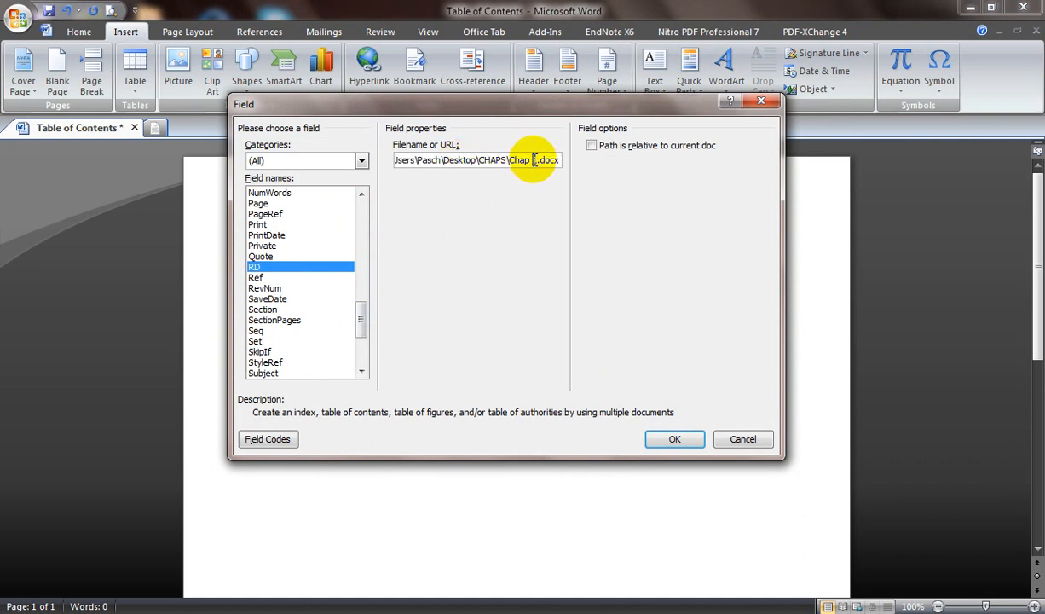
{"action": "type", "text": "3"}
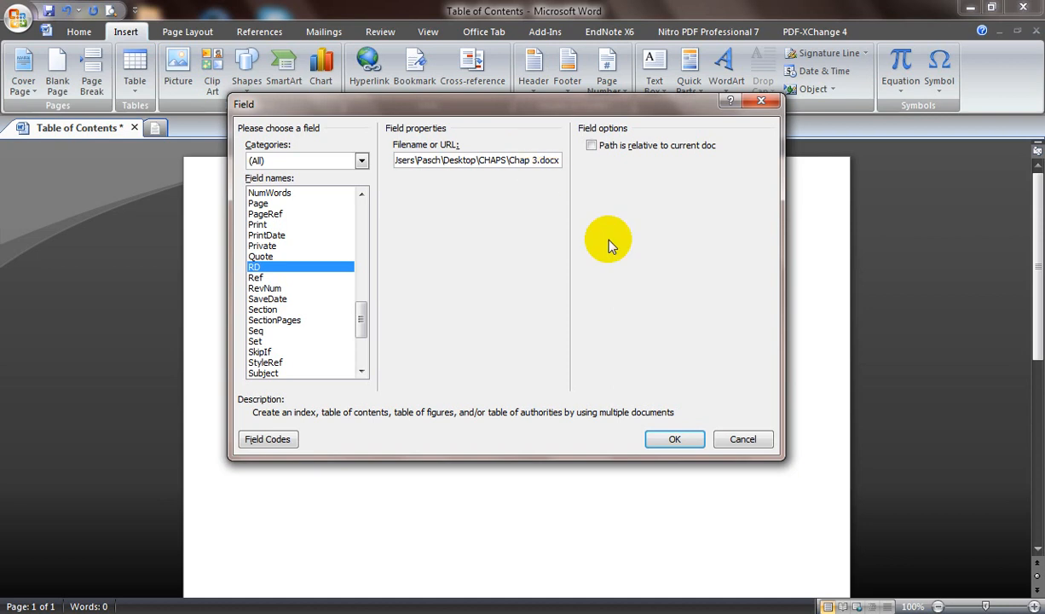
{"action": "mouse_move", "coordinate": [601, 243]}
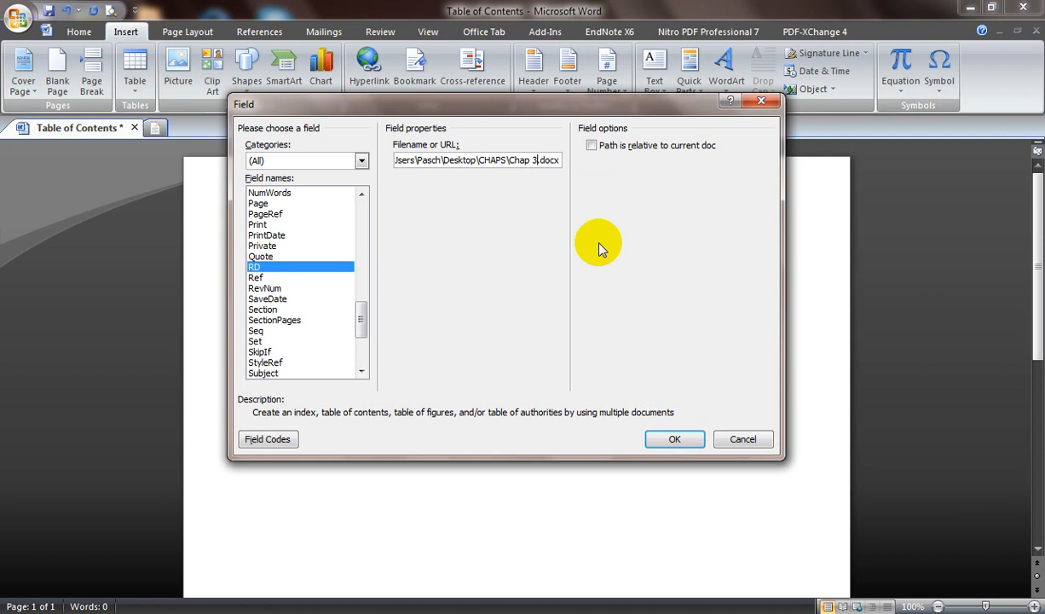
{"action": "left_click", "coordinate": [674, 439]}
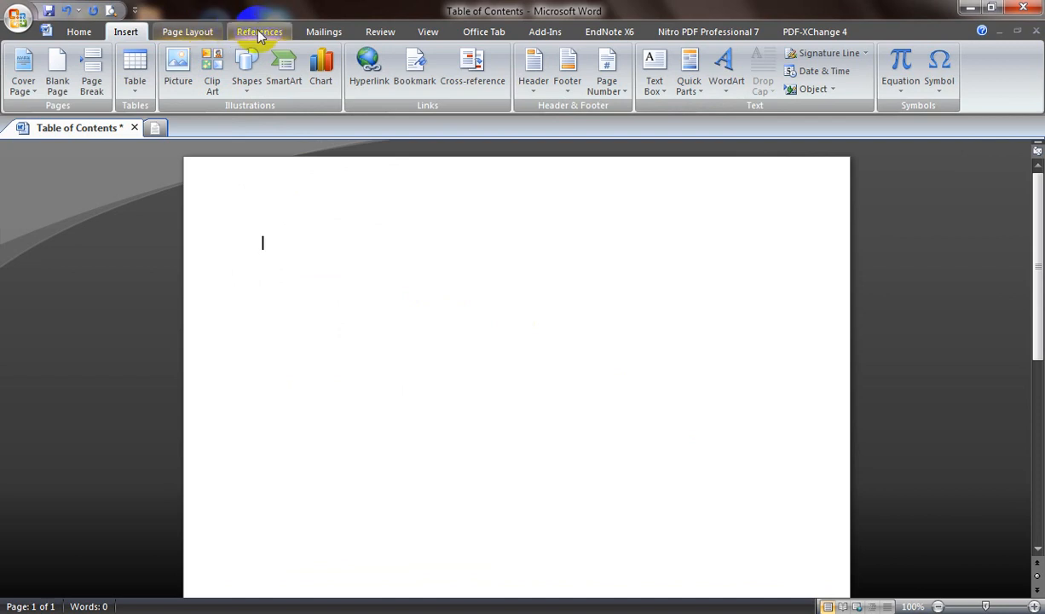
Step: Show the built-in table of contents styles on the References tab
{"action": "left_click", "coordinate": [259, 31]}
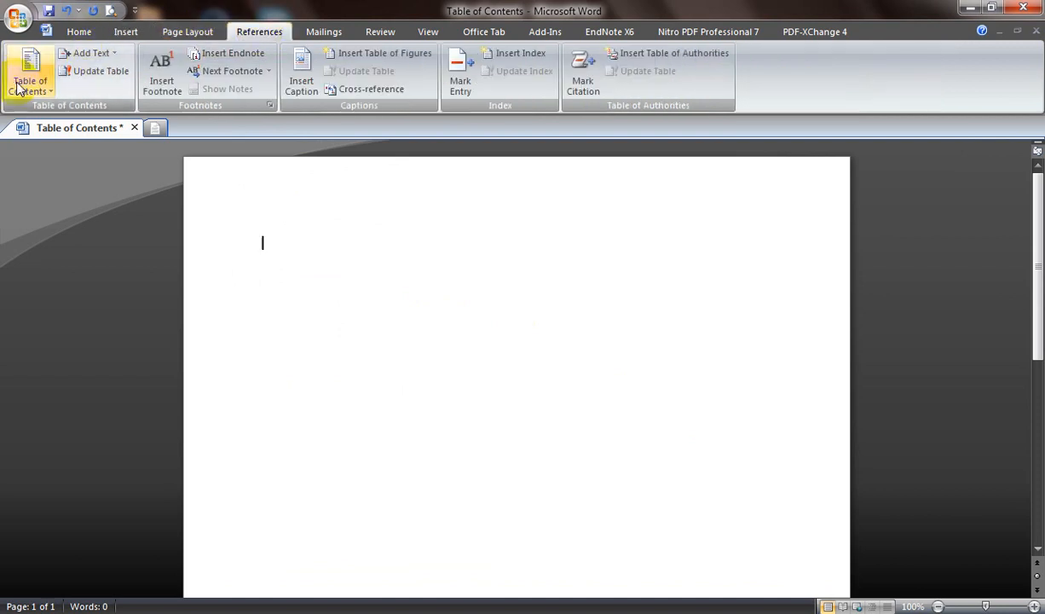
{"action": "left_click", "coordinate": [29, 72]}
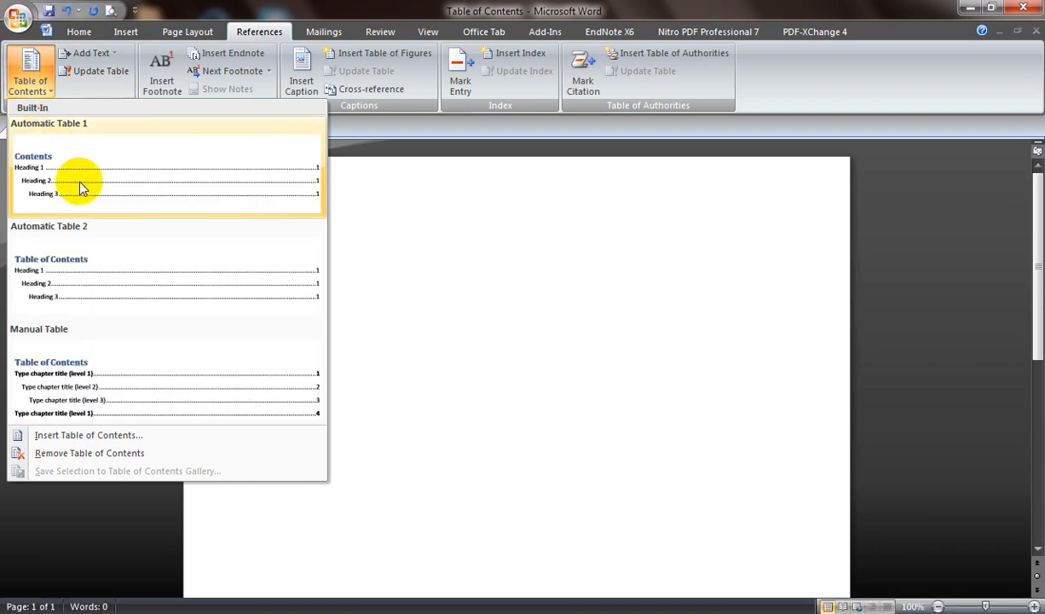
{"action": "mouse_move", "coordinate": [81, 188]}
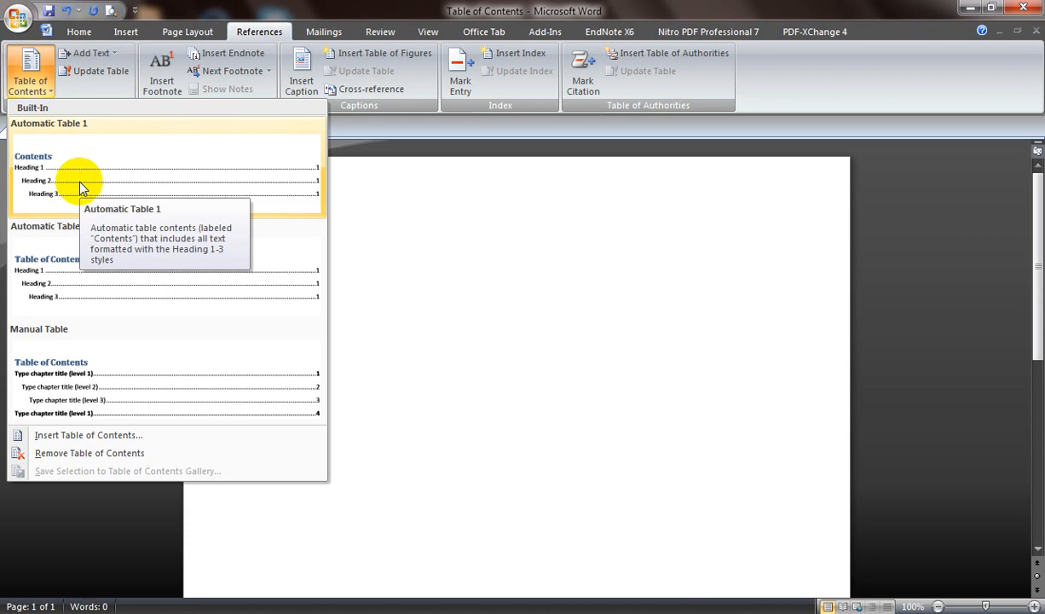
{"action": "mouse_move", "coordinate": [100, 176]}
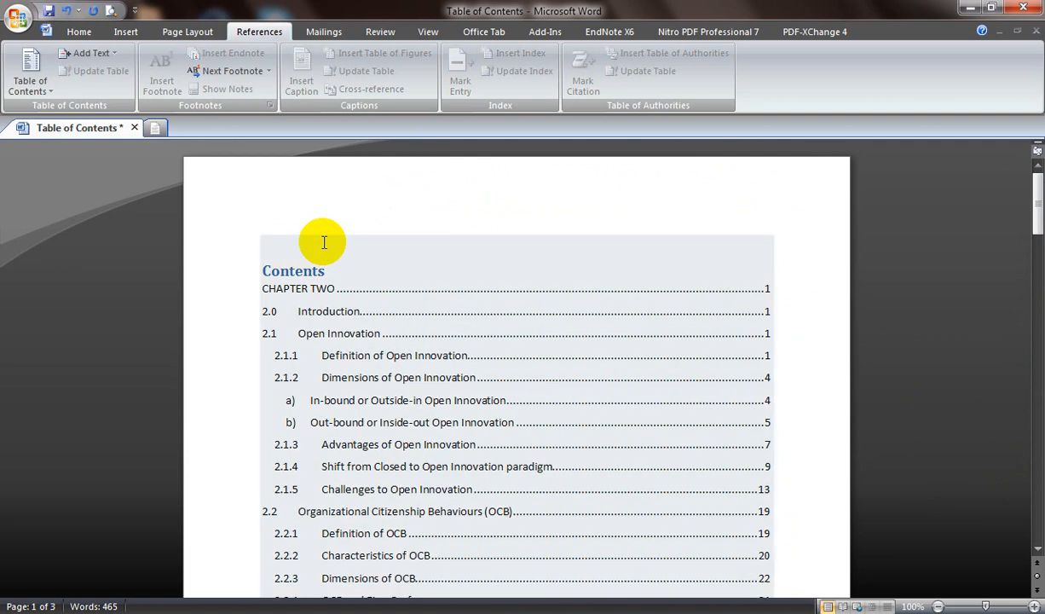
{"action": "mouse_move", "coordinate": [320, 279]}
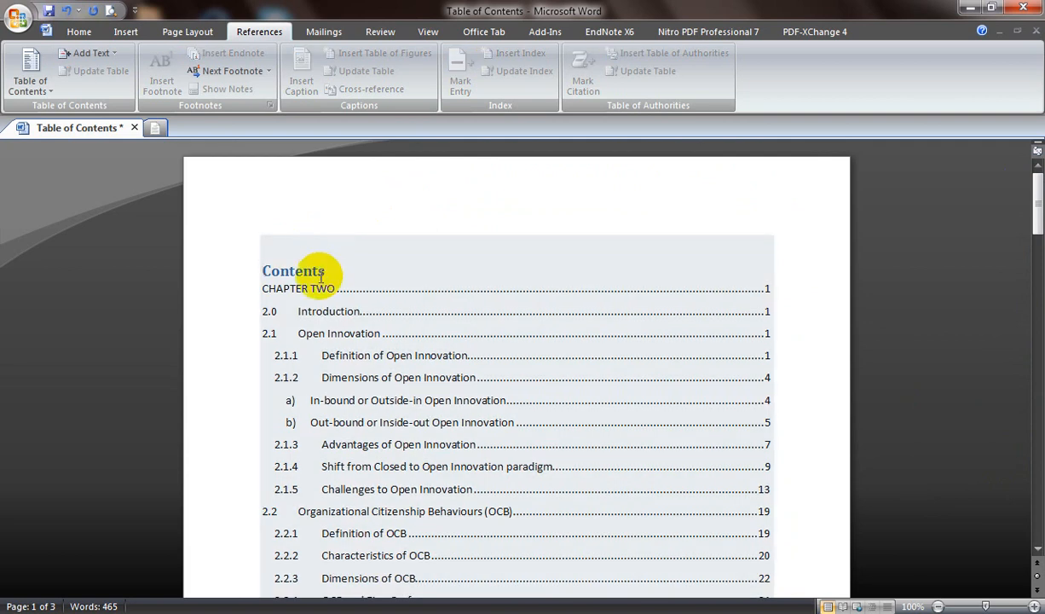
{"action": "left_click", "coordinate": [320, 273]}
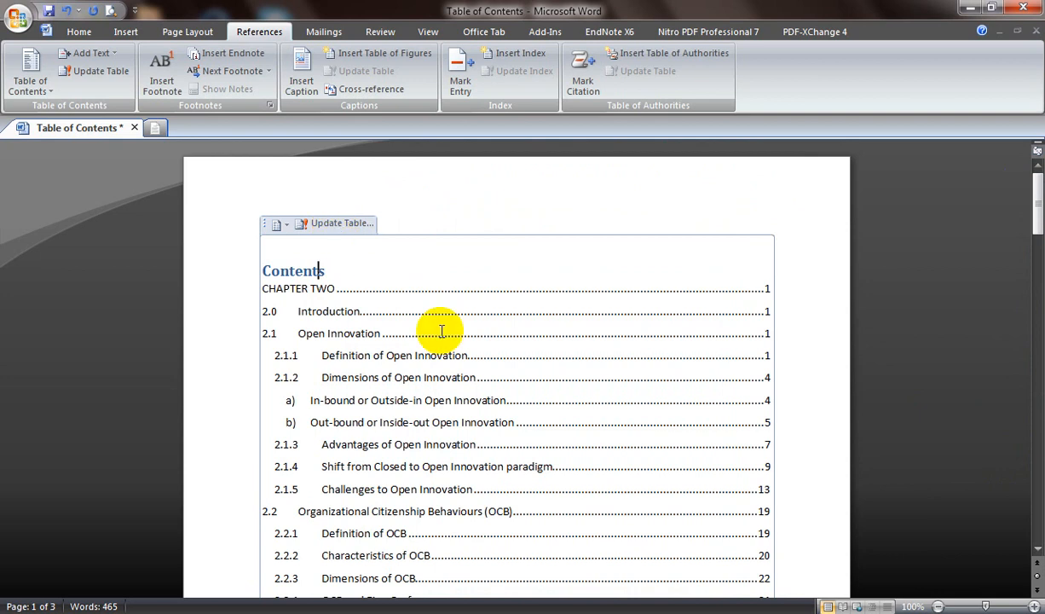
{"action": "mouse_move", "coordinate": [448, 352]}
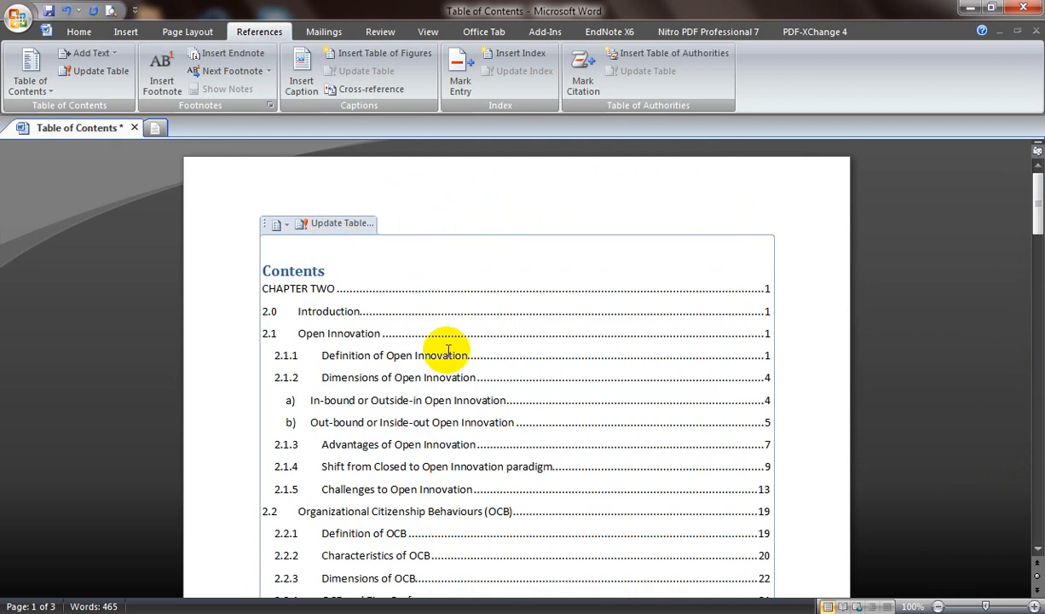